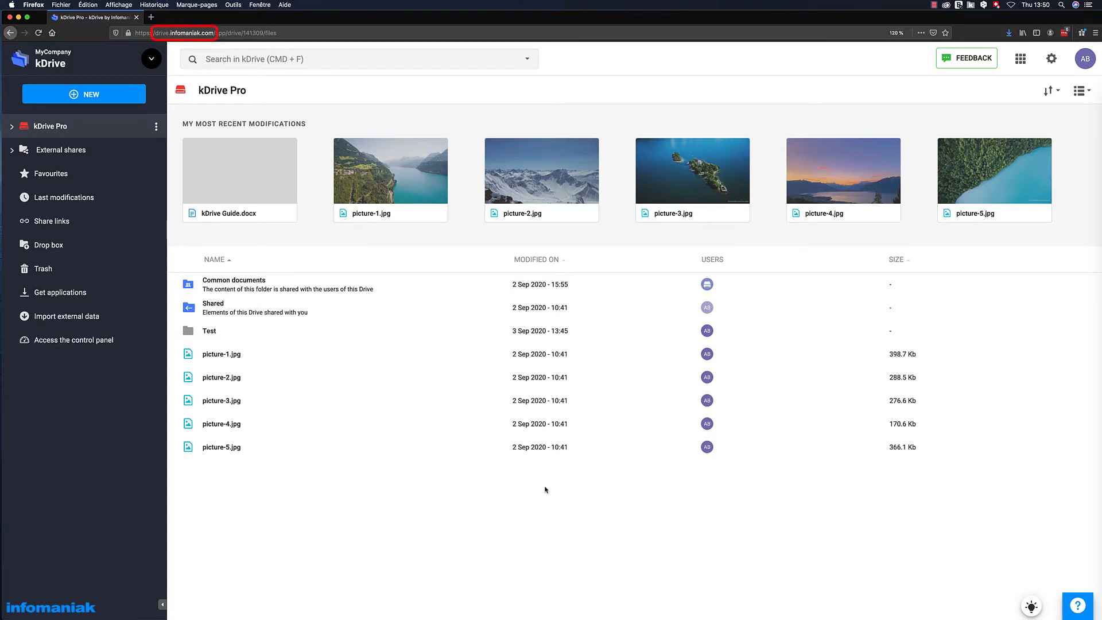
{"action": "mouse_move", "coordinate": [240, 337]}
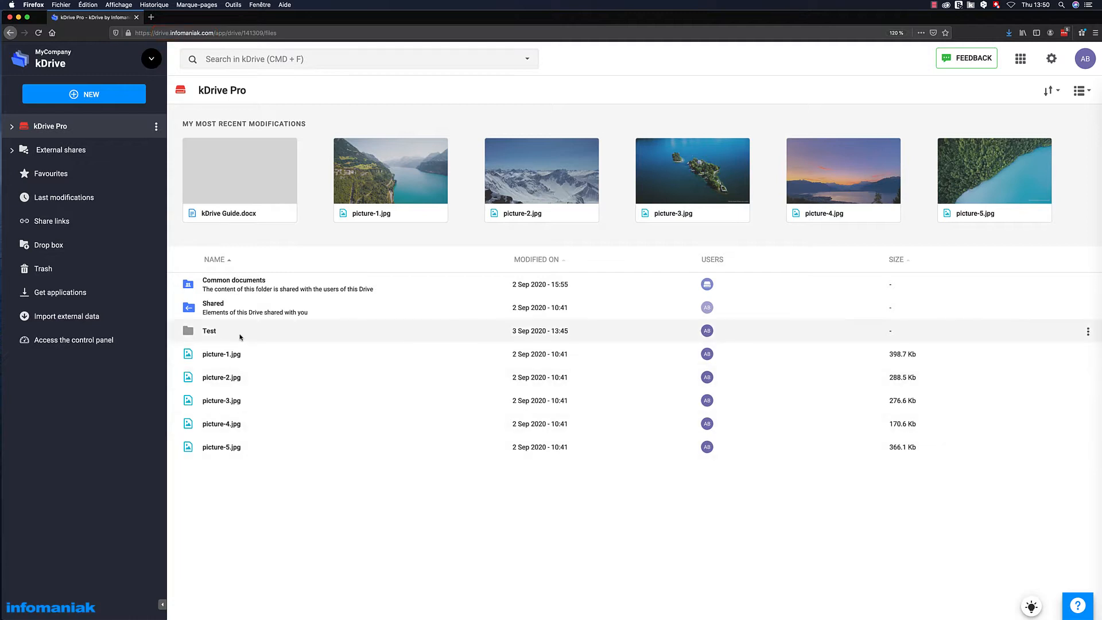
Open the Test folder to reveal kDrive Guide.docx
{"action": "double_click", "coordinate": [209, 331]}
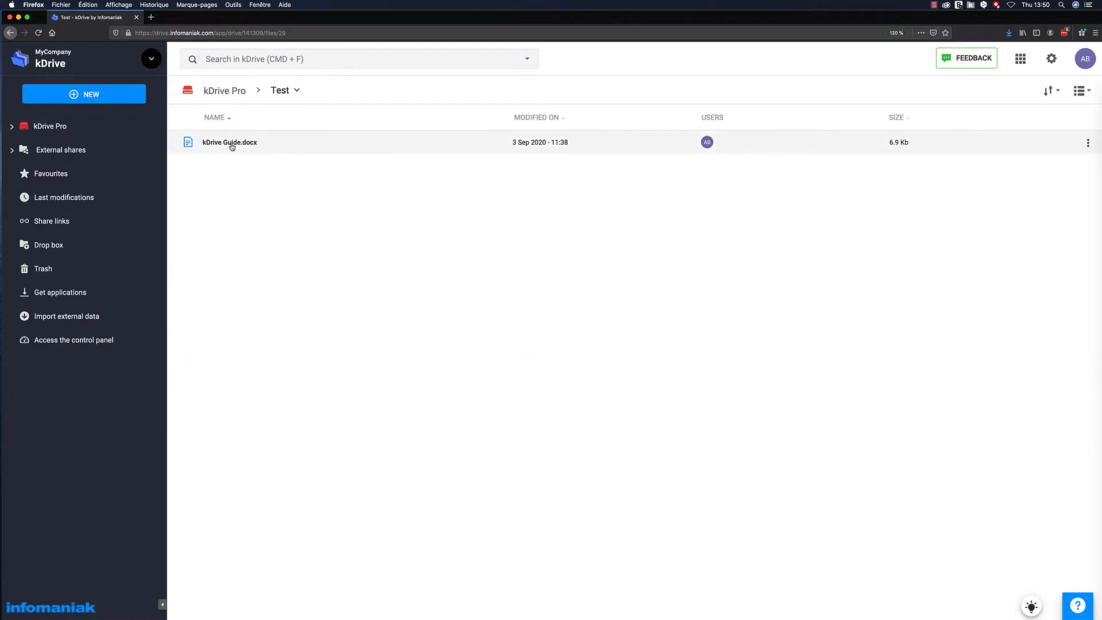
Activate a public share link for kDrive Guide.docx with Modify access
{"action": "right_click", "coordinate": [231, 142]}
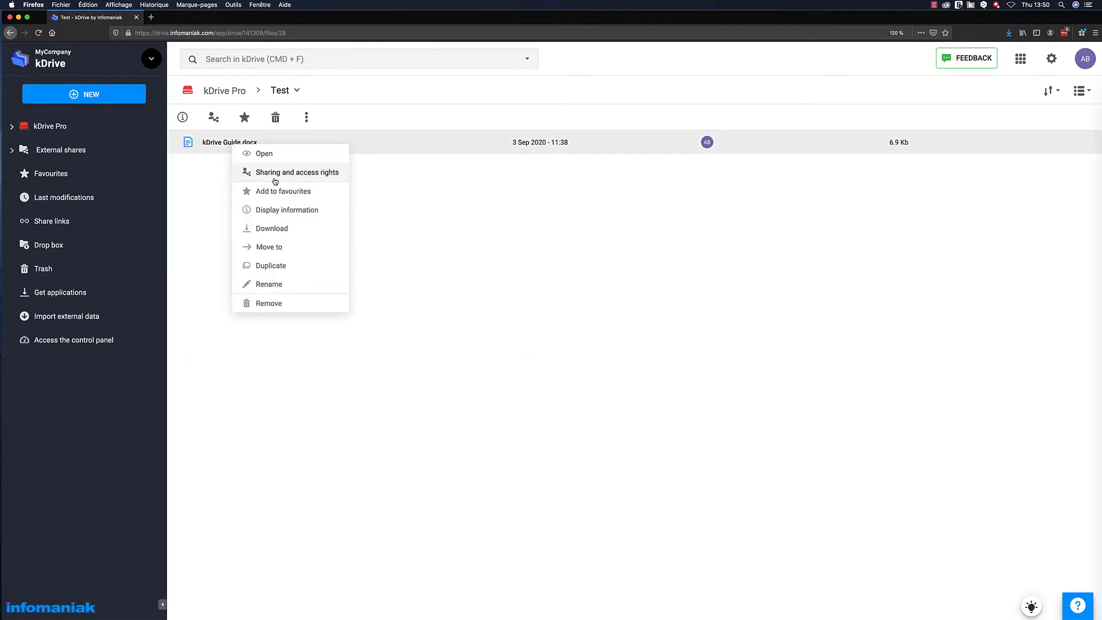
{"action": "left_click", "coordinate": [297, 172]}
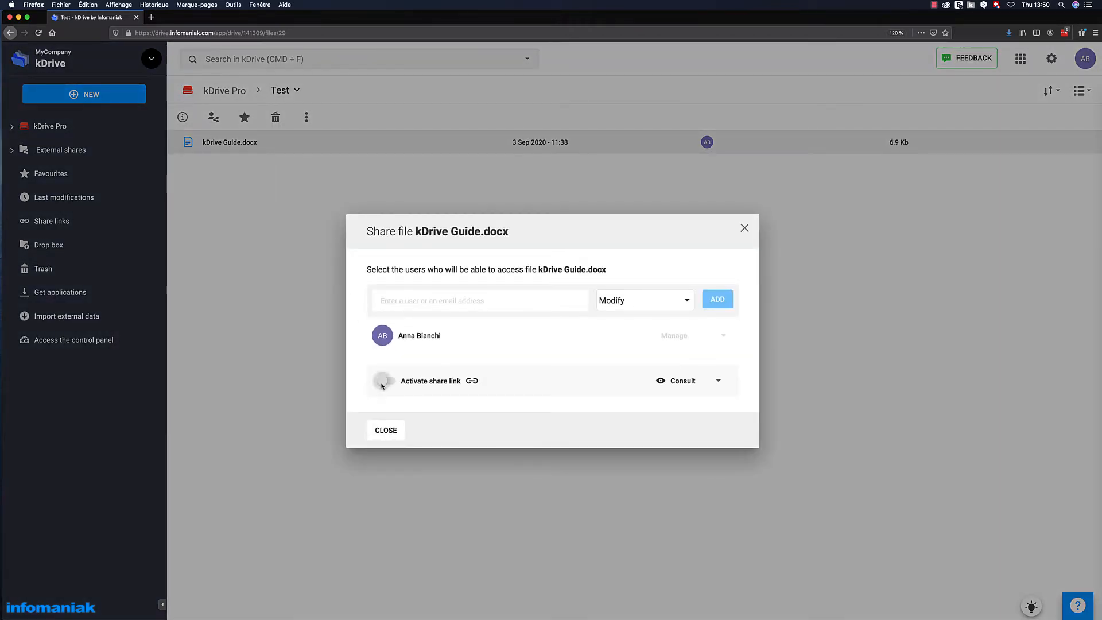
{"action": "left_click", "coordinate": [384, 381]}
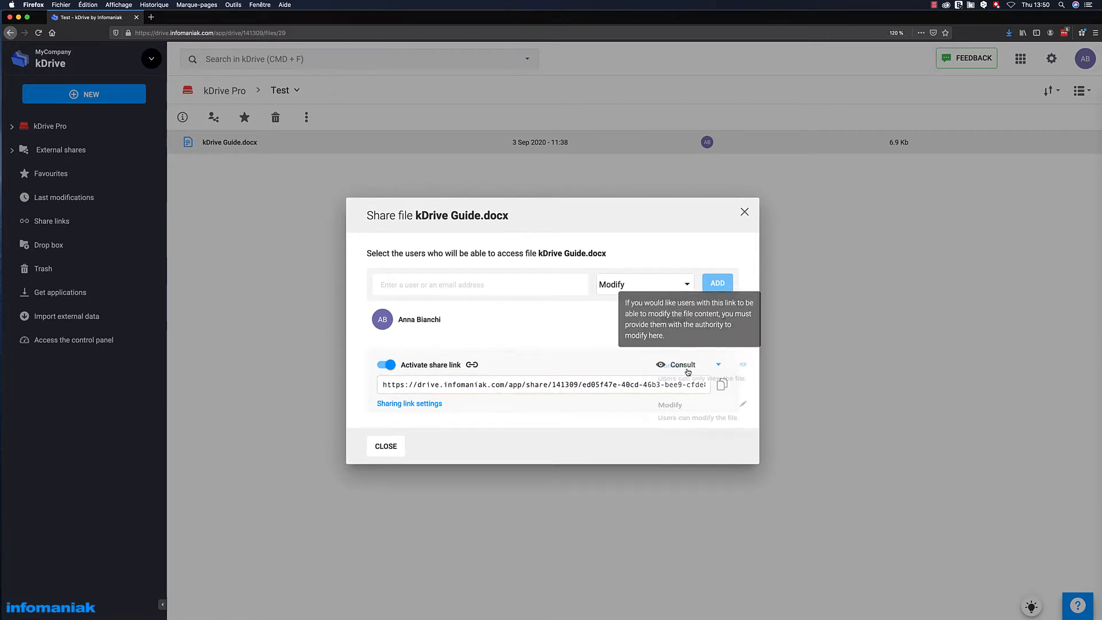
{"action": "left_click", "coordinate": [693, 364]}
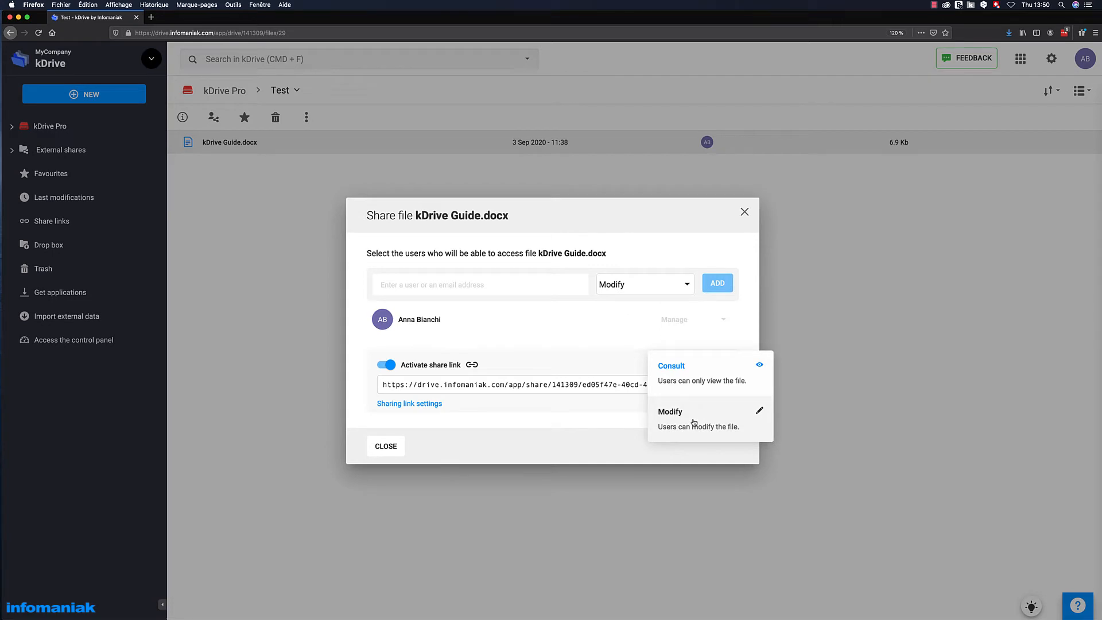
{"action": "left_click", "coordinate": [671, 411]}
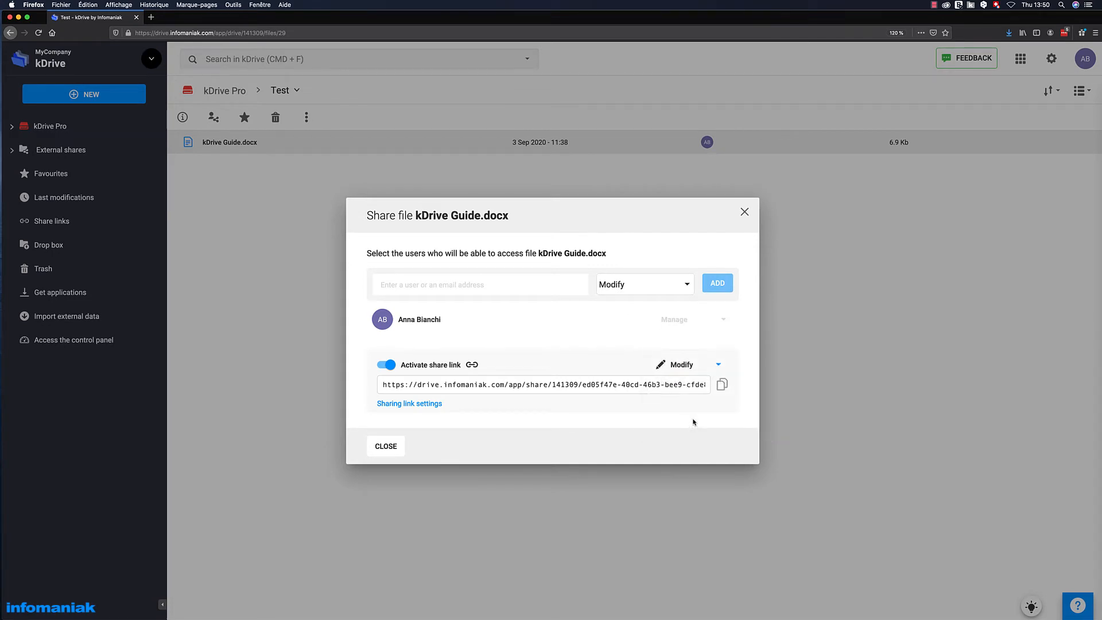
{"action": "mouse_move", "coordinate": [486, 349]}
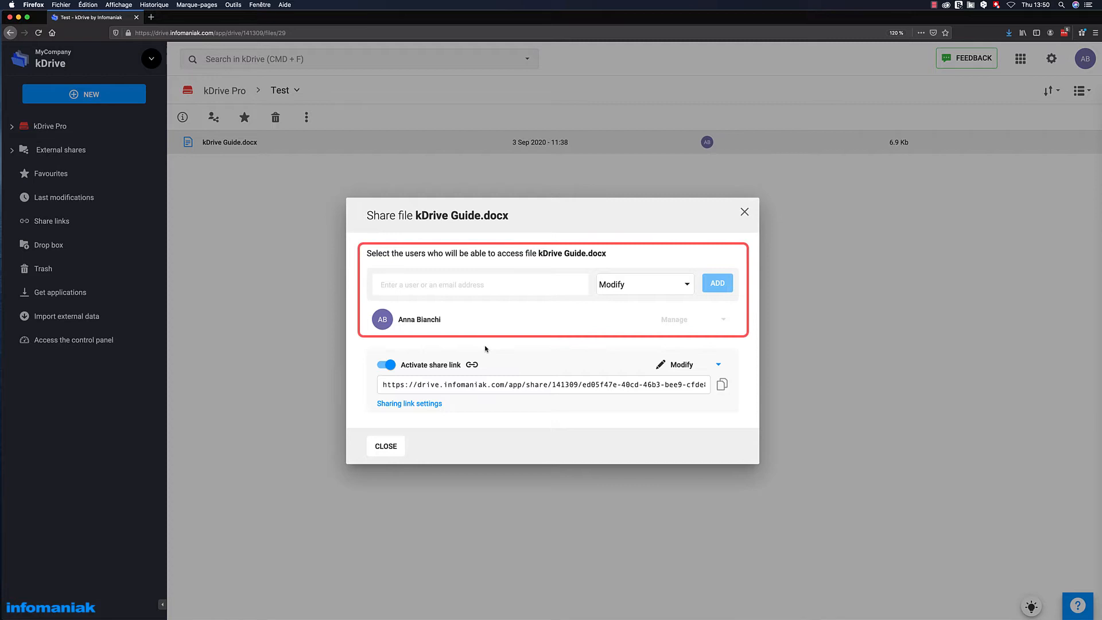
{"action": "left_click", "coordinate": [480, 284]}
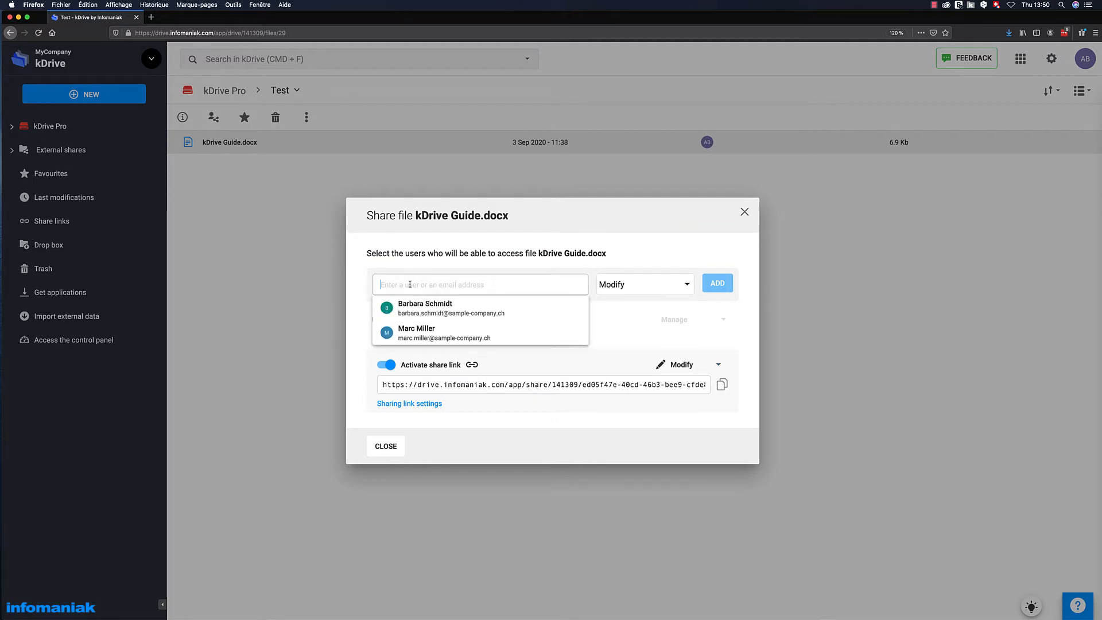
{"action": "type", "text": "Barb"}
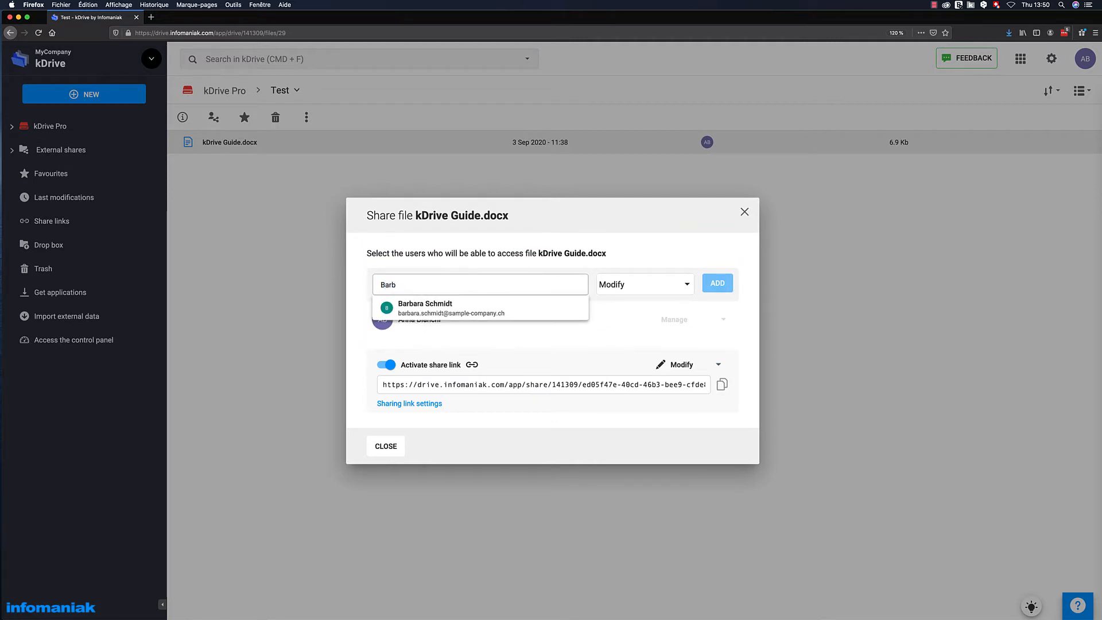
{"action": "left_click", "coordinate": [424, 308]}
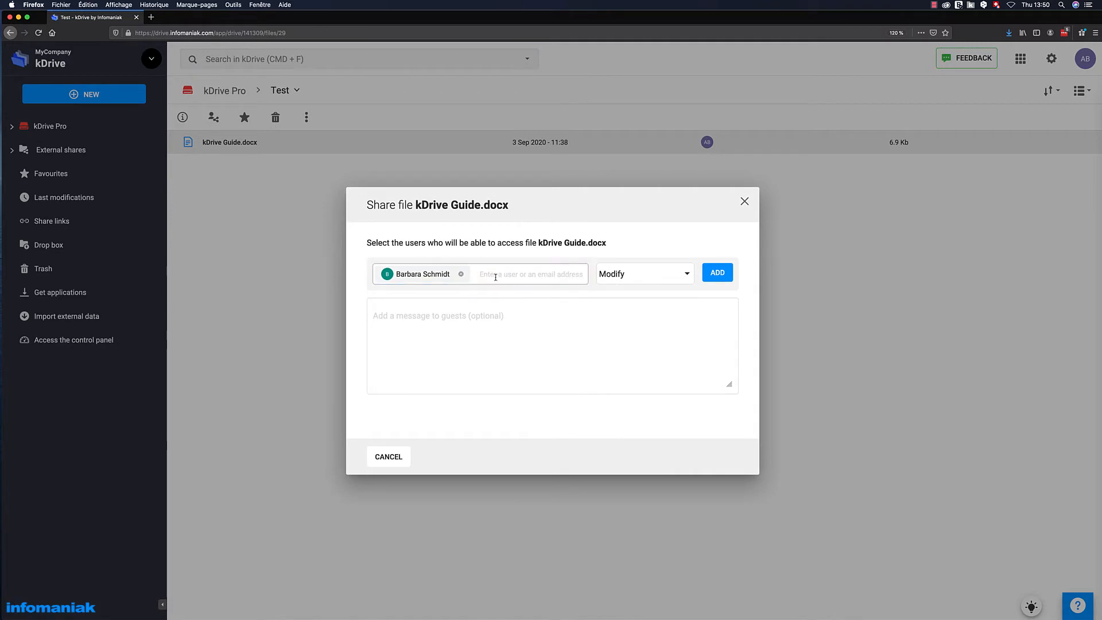
{"action": "type", "text": "Marc"}
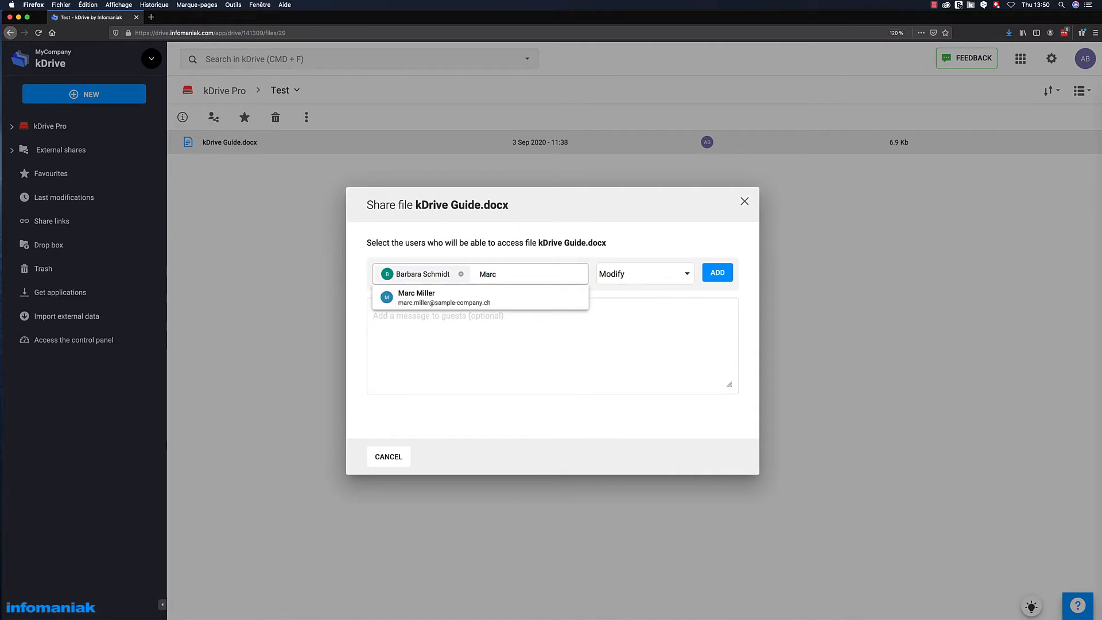
{"action": "left_click", "coordinate": [417, 297]}
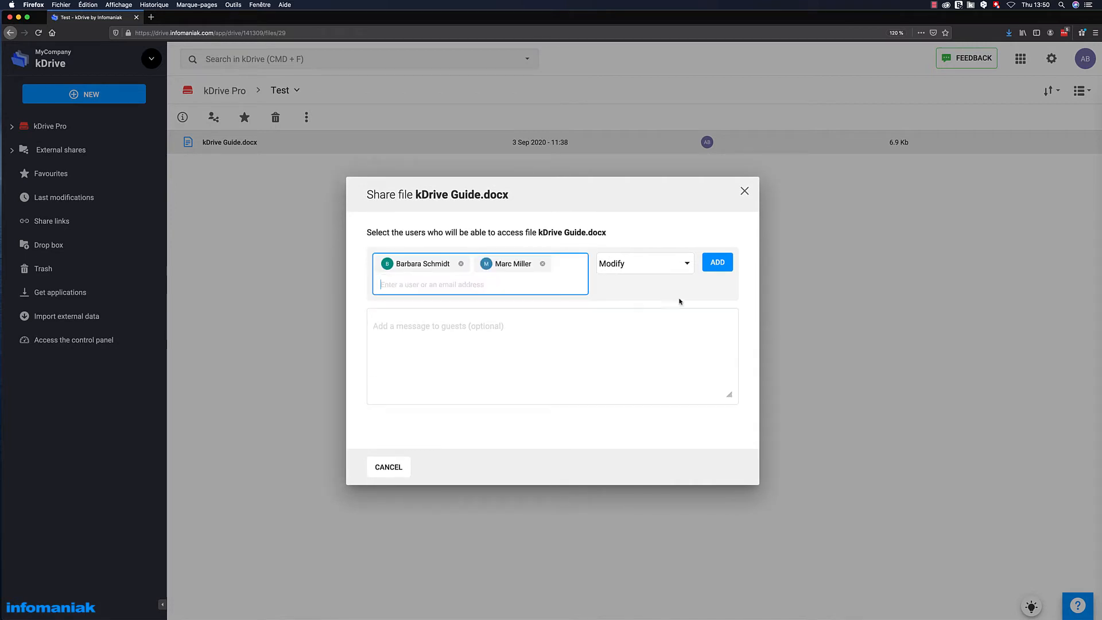
{"action": "left_click", "coordinate": [718, 262]}
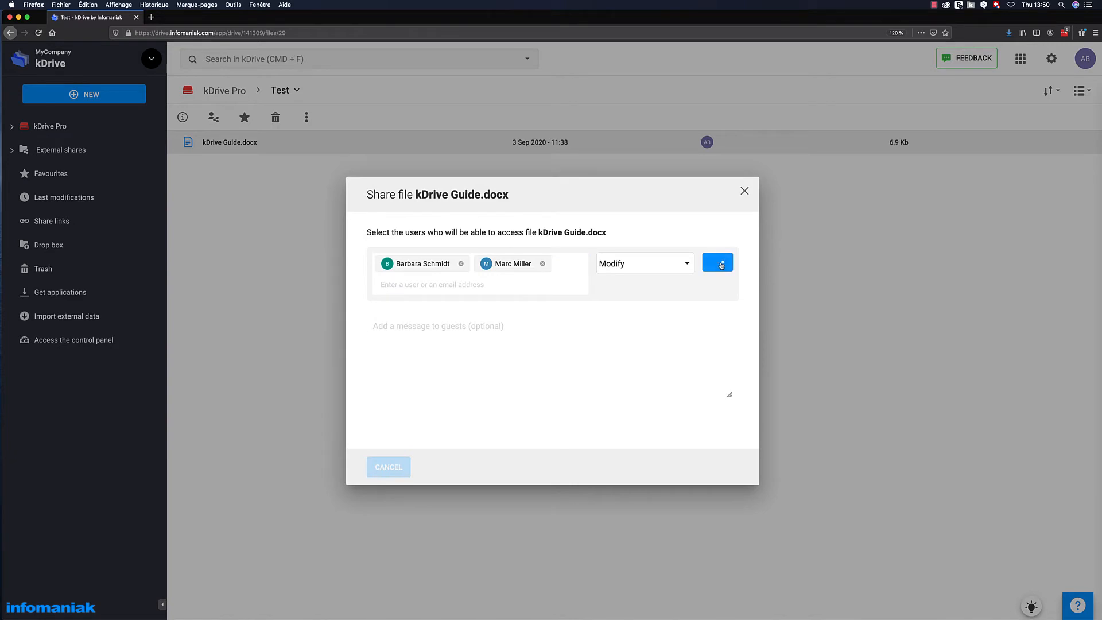
{"action": "left_click", "coordinate": [717, 262]}
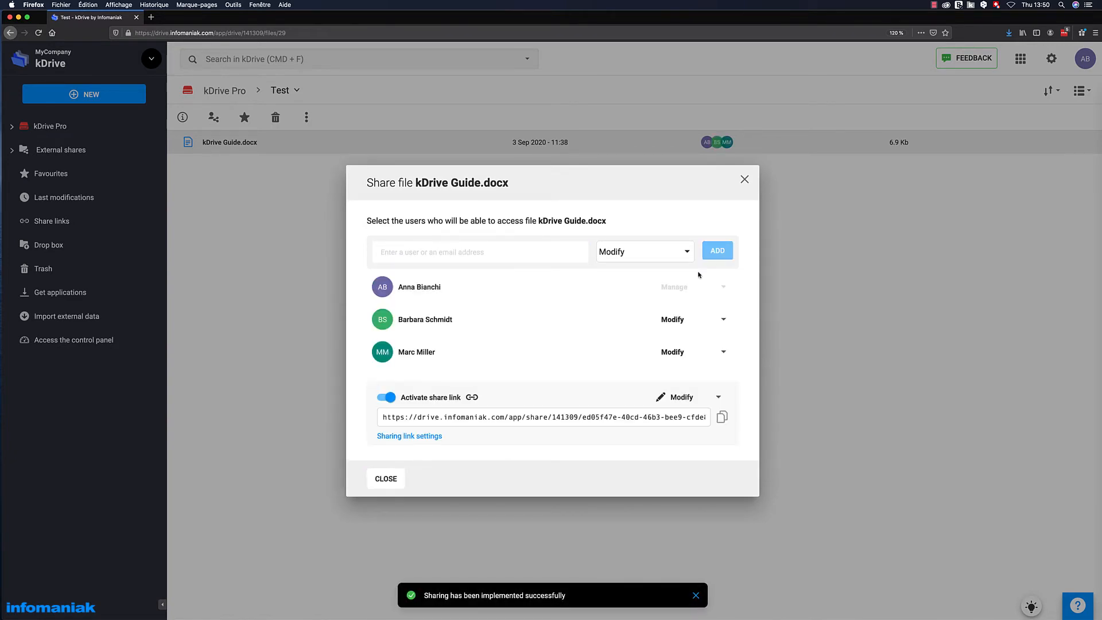
{"action": "left_click", "coordinate": [694, 287]}
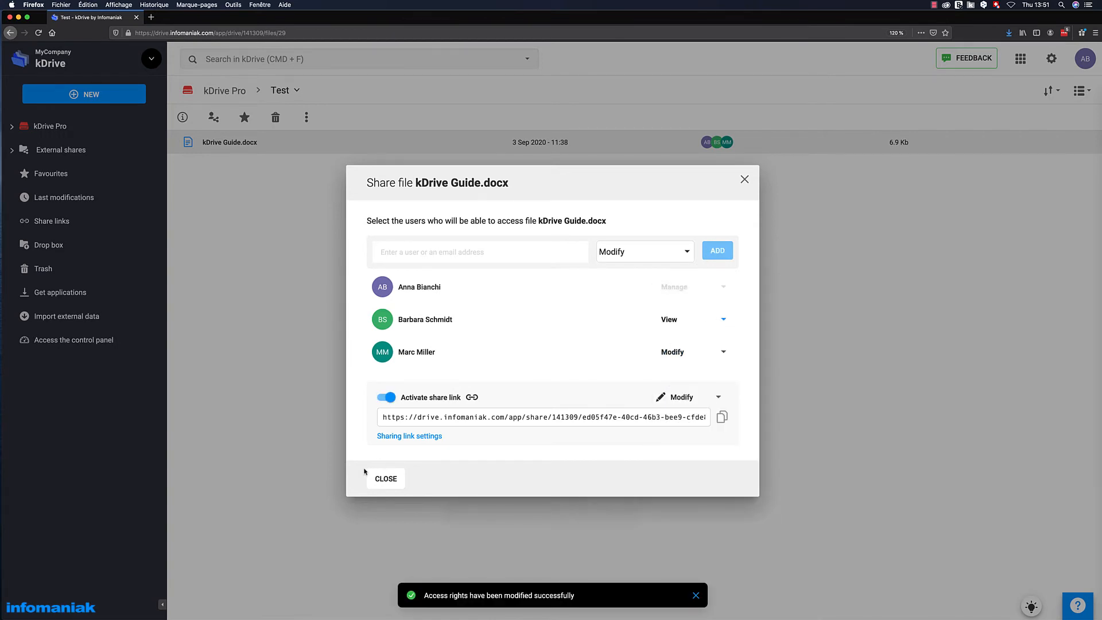
{"action": "left_click", "coordinate": [385, 479]}
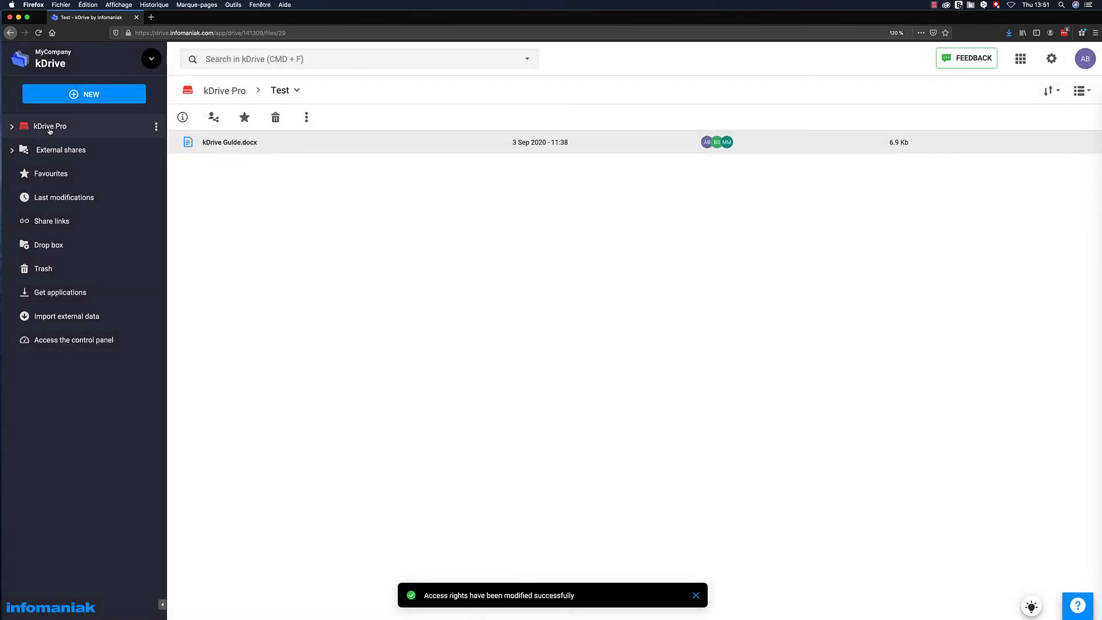
{"action": "left_click", "coordinate": [49, 126]}
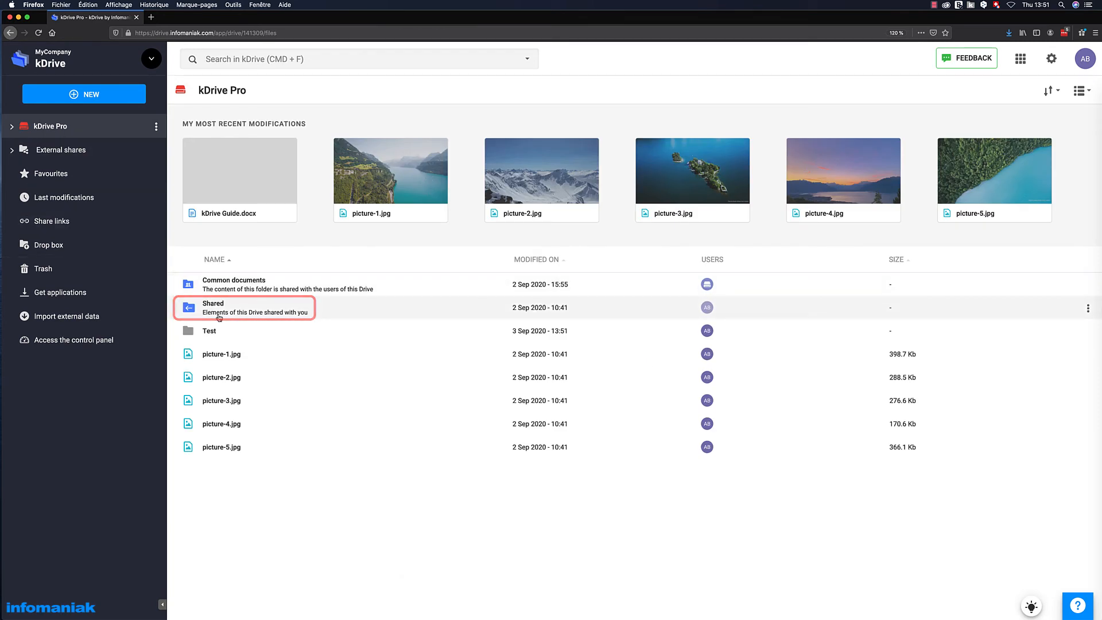
Open picture-1.jpg's sharing settings and focus the user/email field
{"action": "right_click", "coordinate": [222, 354]}
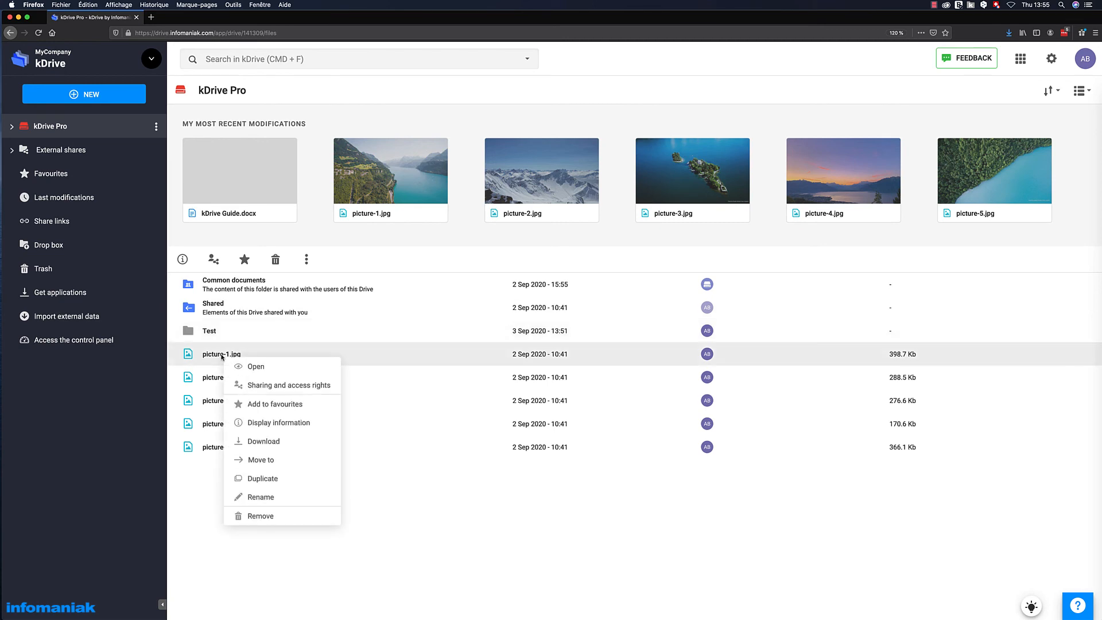
{"action": "left_click", "coordinate": [288, 386]}
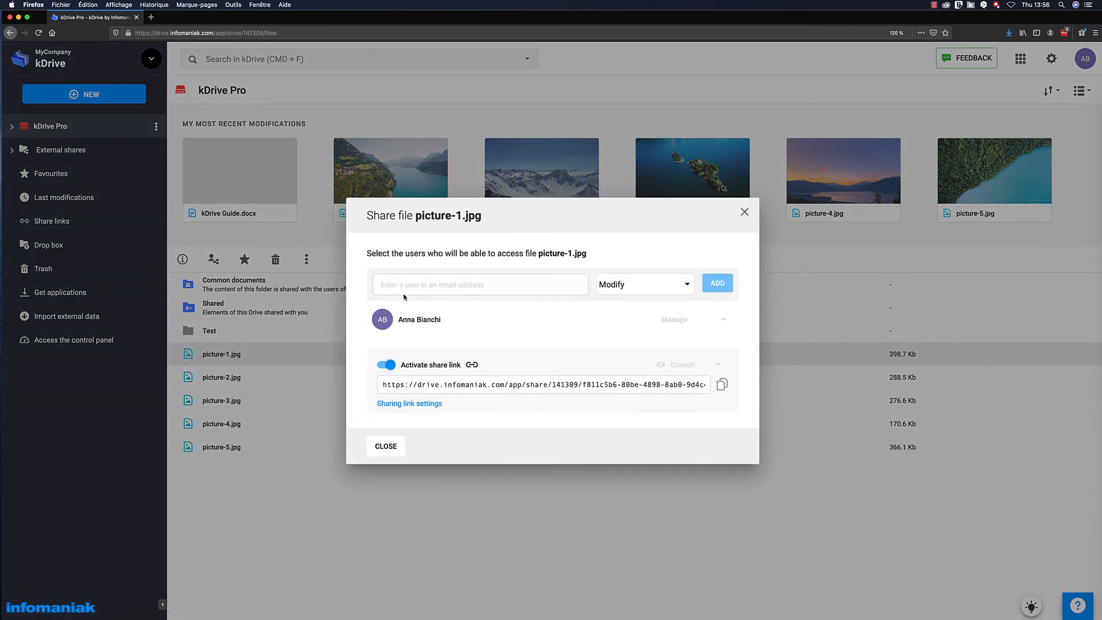
{"action": "left_click", "coordinate": [480, 285]}
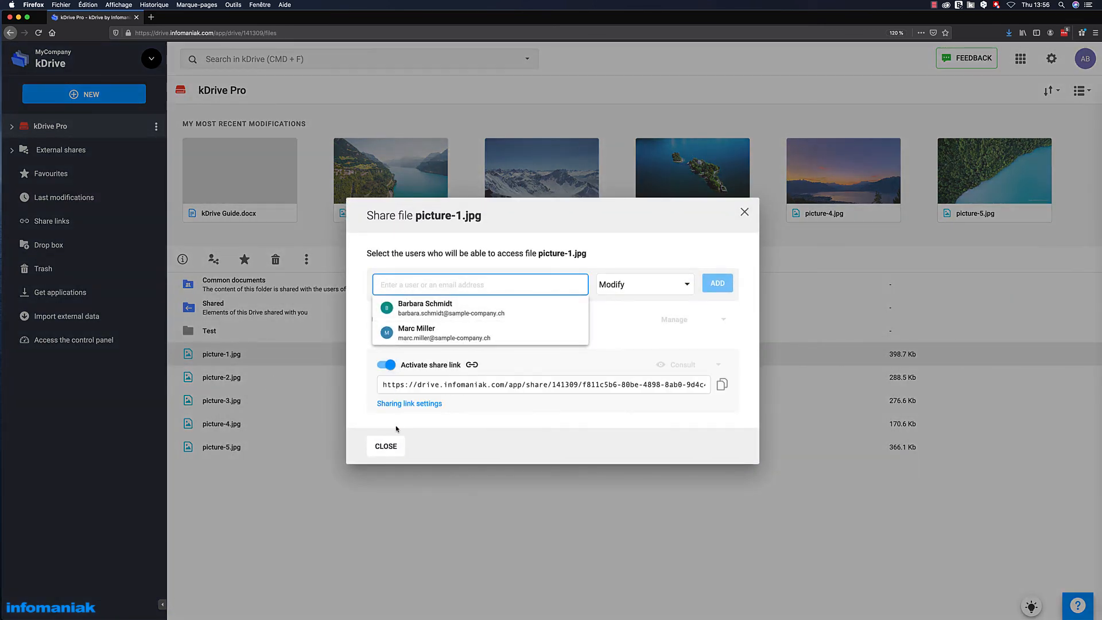